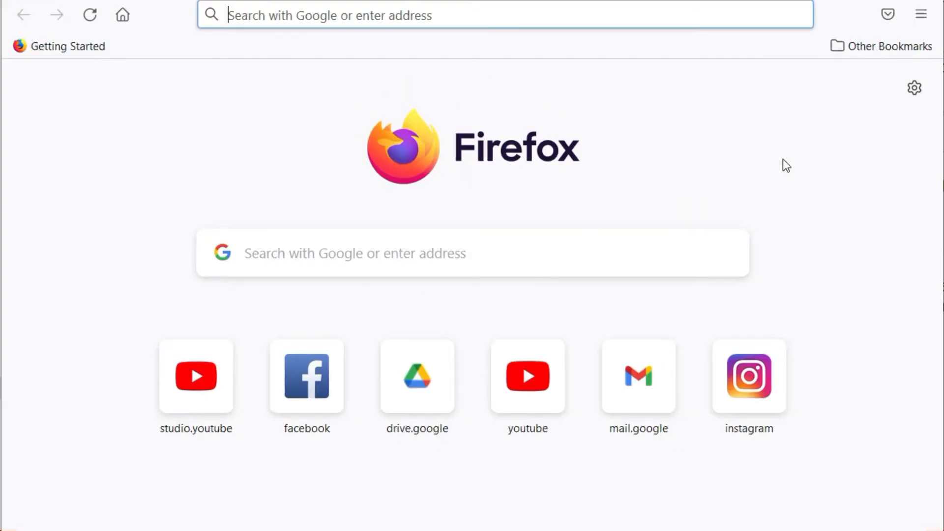
Show the Firefox application menu so the Settings command is available
left_click(920, 15)
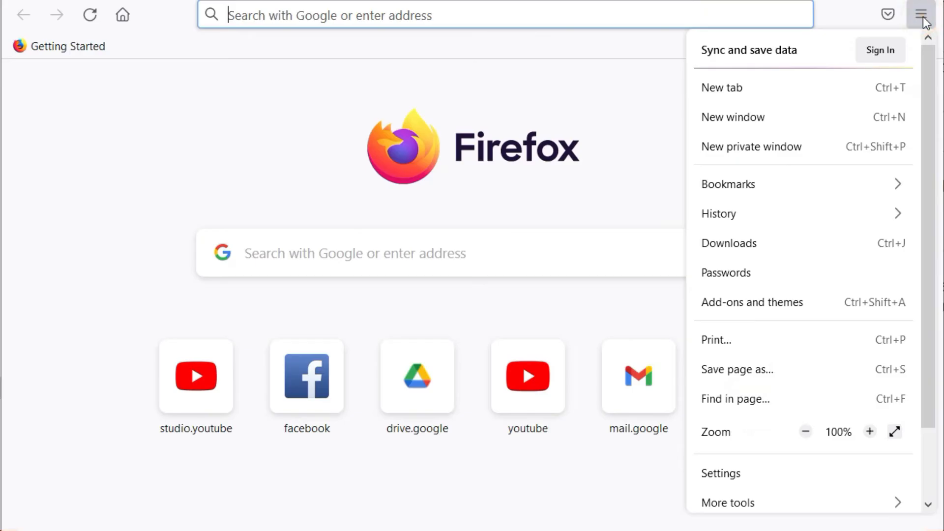
mouse_move(910, 49)
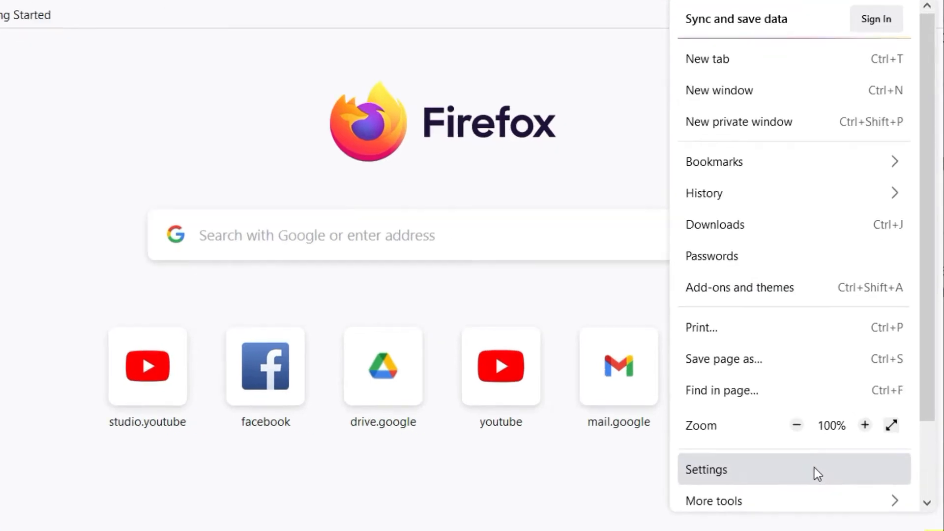
Go to the General settings page and scroll down to the Network Settings section
left_click(706, 469)
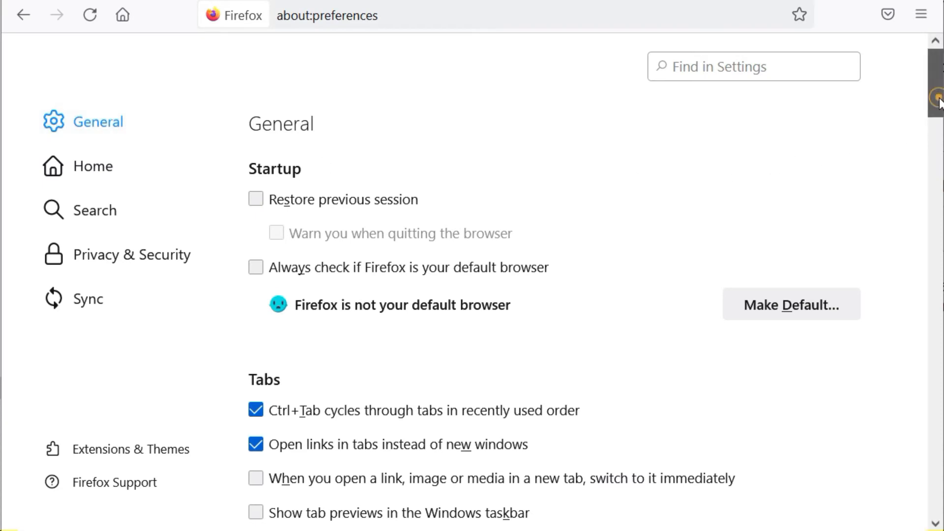
scroll("down", 3)
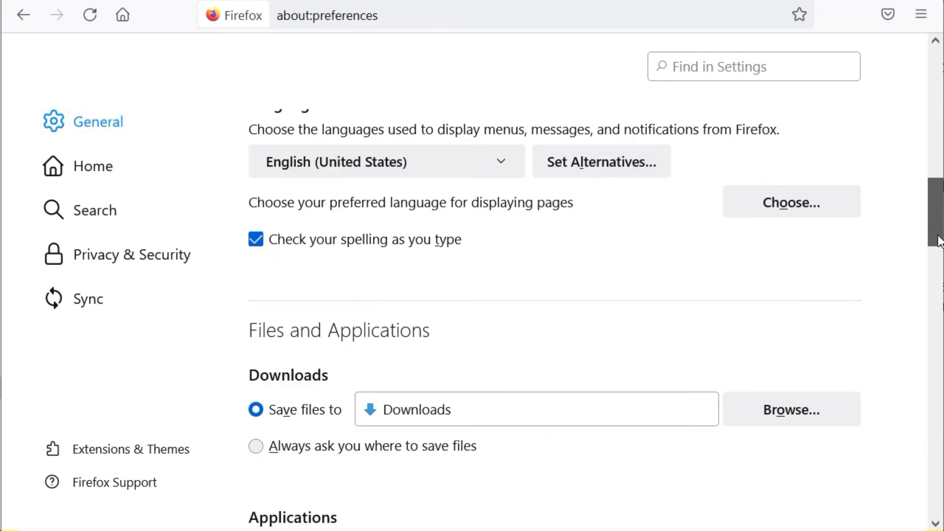
scroll("down", 3)
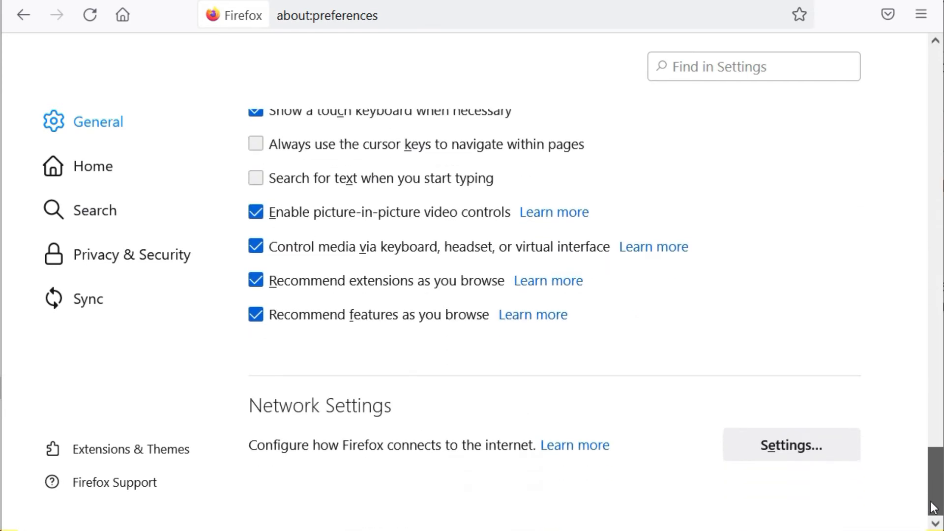
double_click(319, 405)
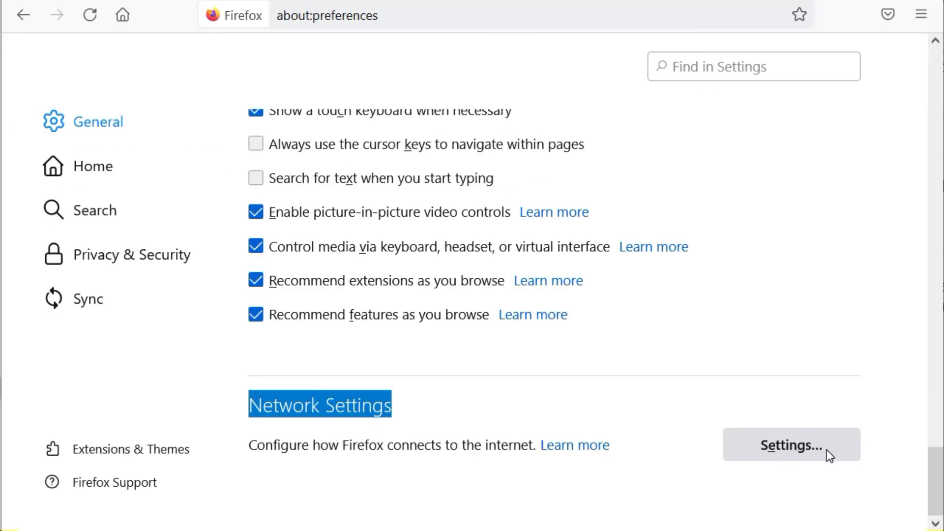
In Connection Settings, switch proxy access from system settings to No proxy
left_click(791, 445)
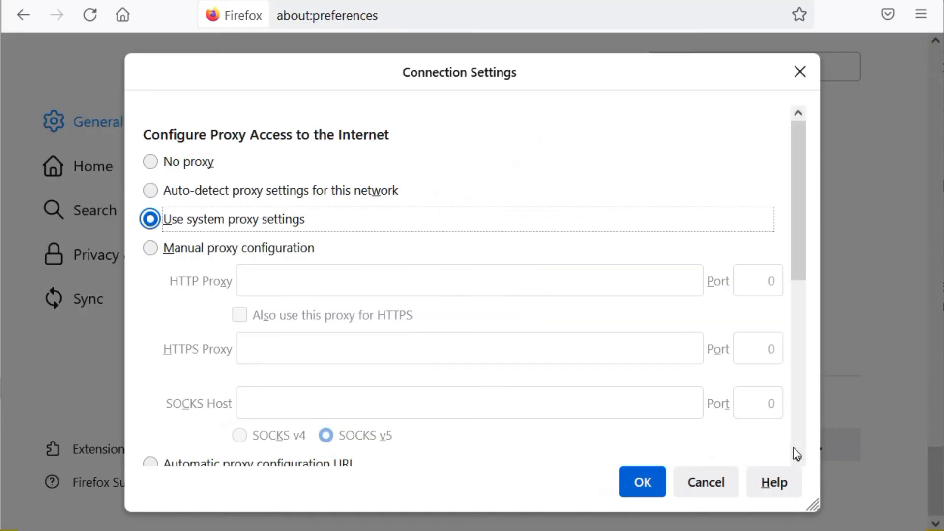
mouse_move(543, 443)
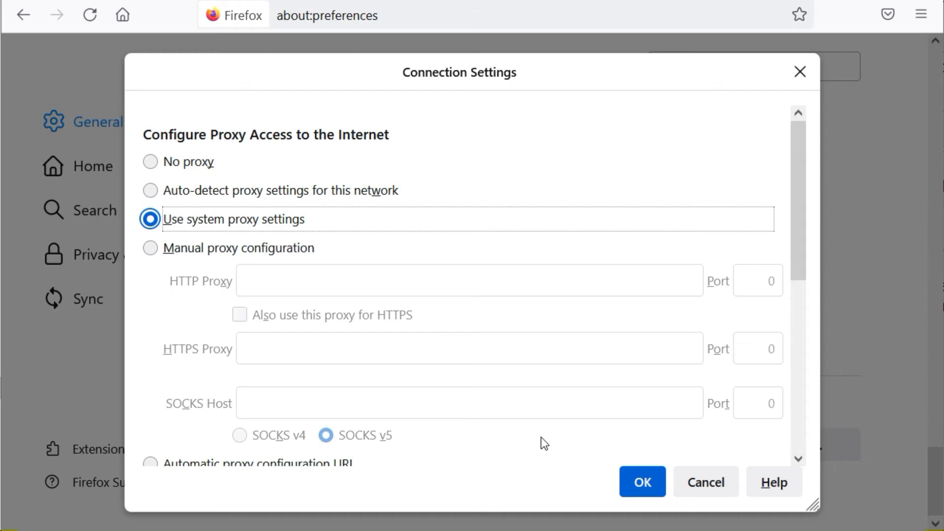
mouse_move(199, 272)
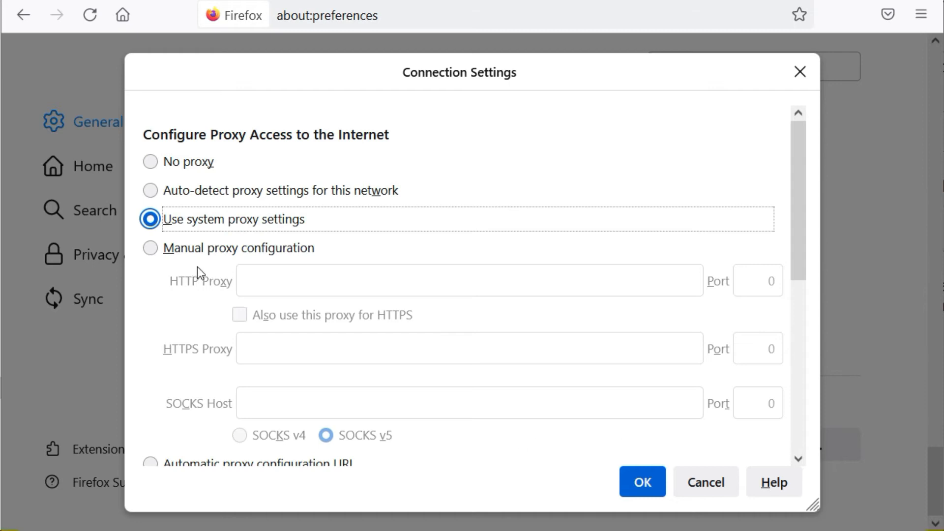
mouse_move(150, 168)
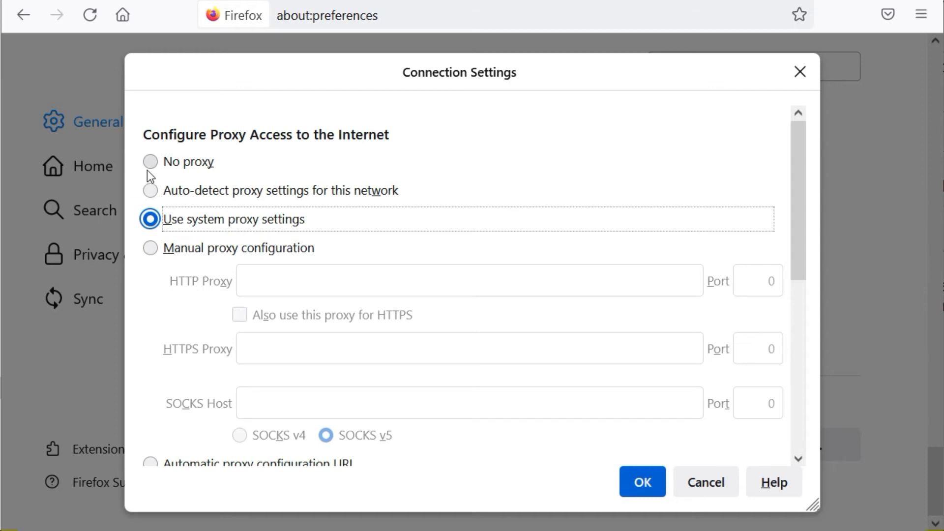
left_click(149, 162)
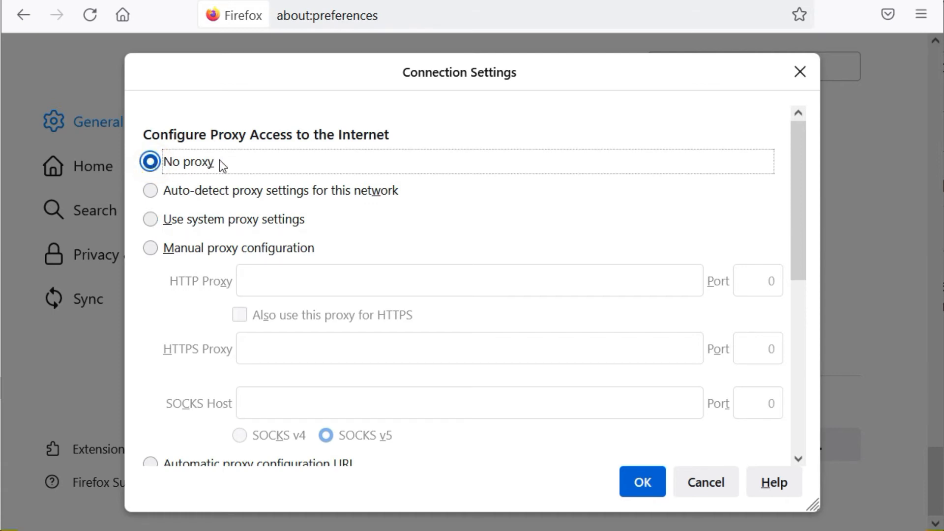
double_click(188, 161)
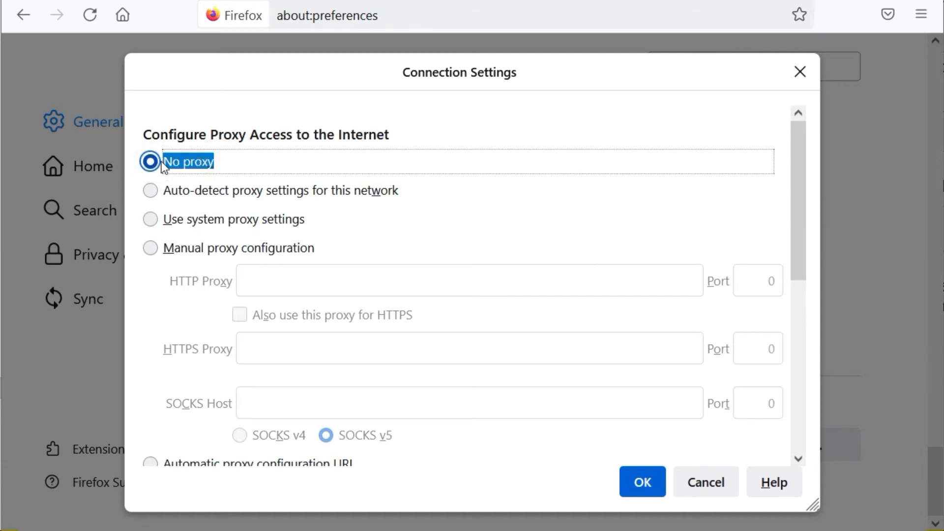
mouse_move(544, 344)
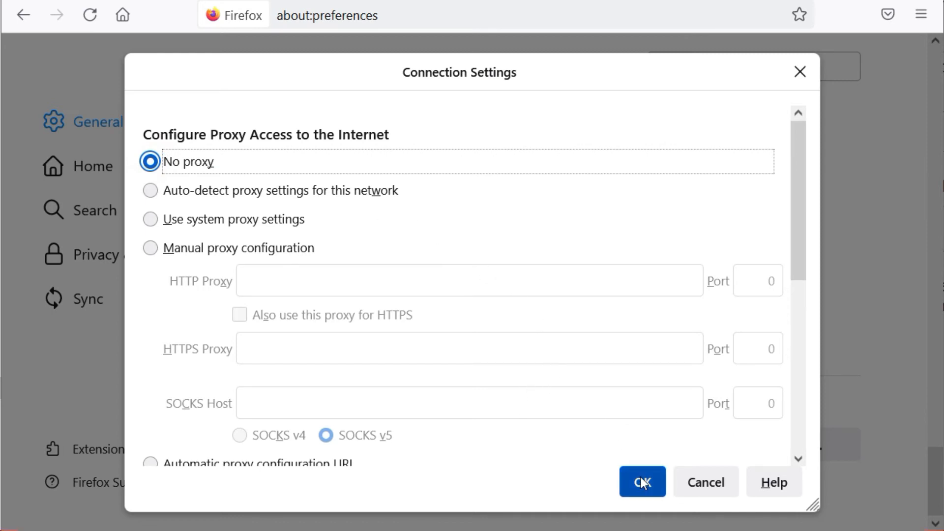
Confirm the No proxy choice with OK, returning to the Network Settings section
left_click(642, 482)
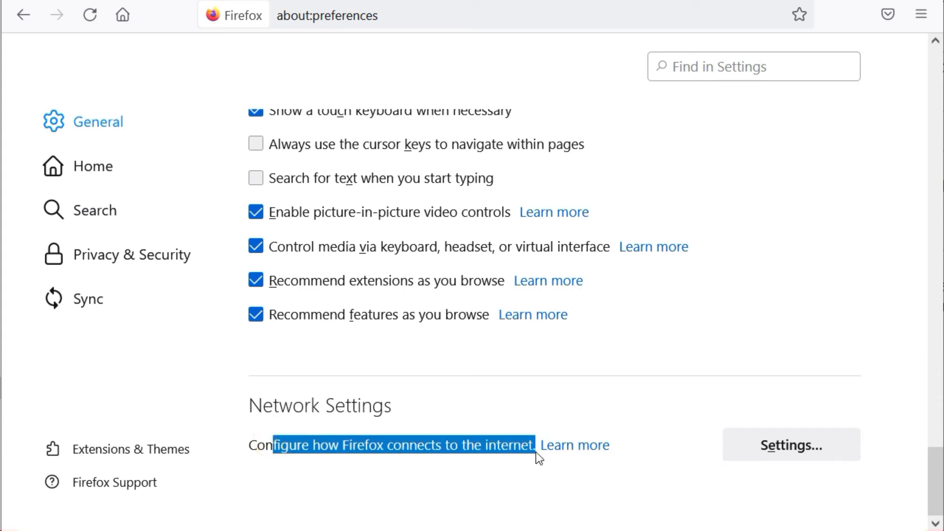
double_click(510, 445)
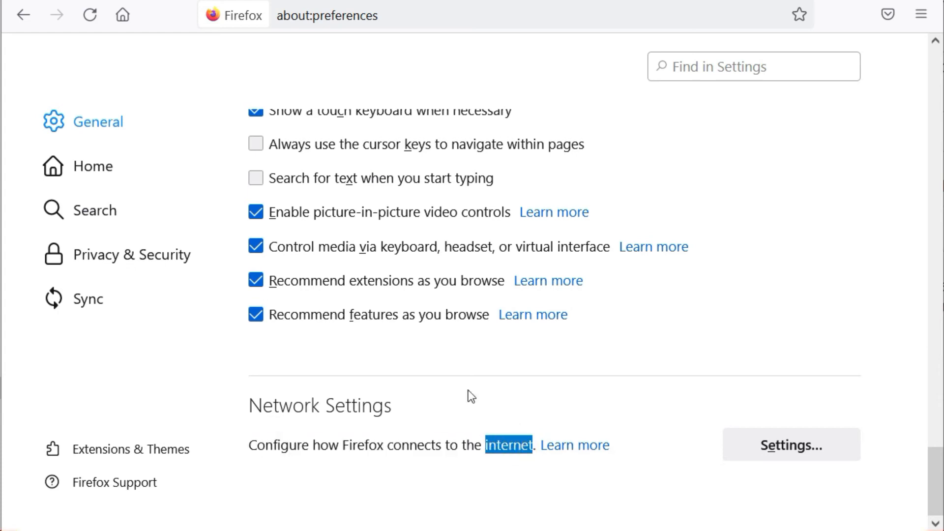